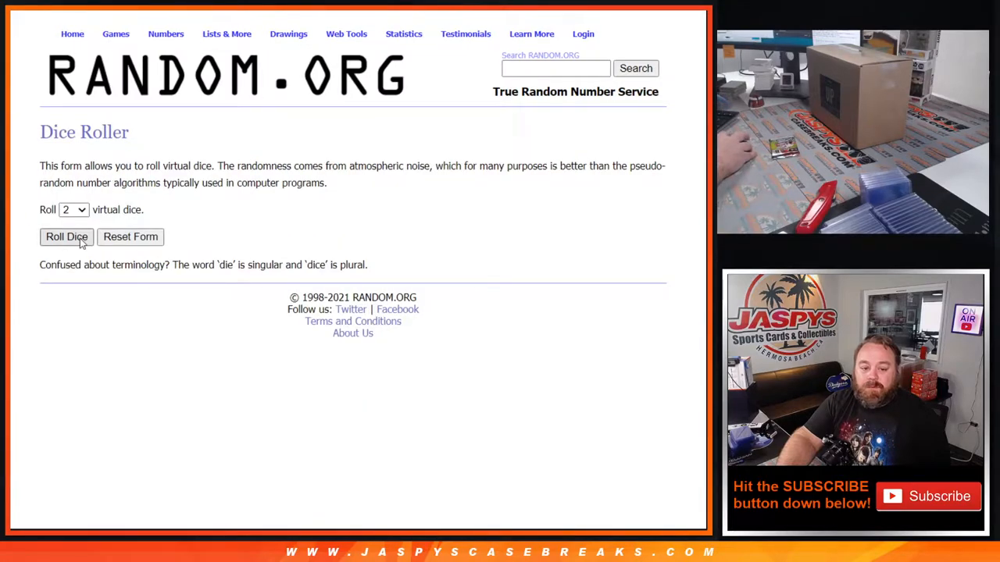
# Roll the two virtual dice to decide the number of shuffles.
pyautogui.click(65, 238)
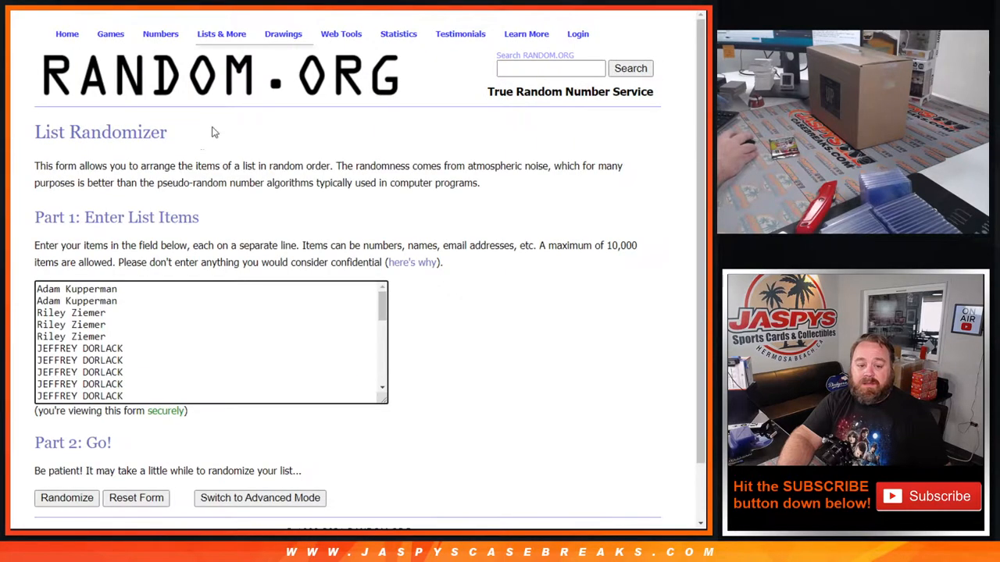
# Re-shuffle the 32-name list until it reads randomized 8 times and view the final order.
pyautogui.scroll(-3)
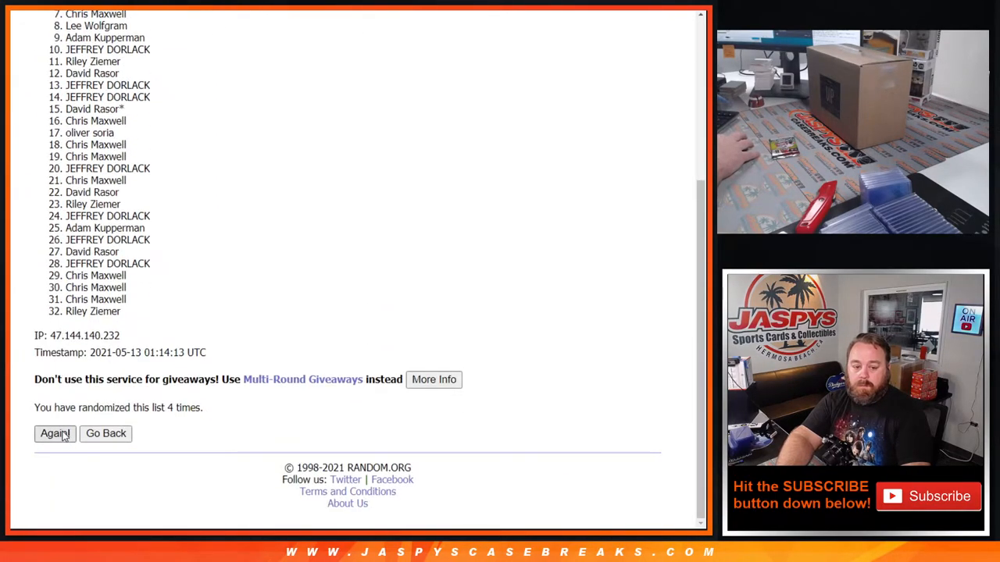
pyautogui.click(55, 434)
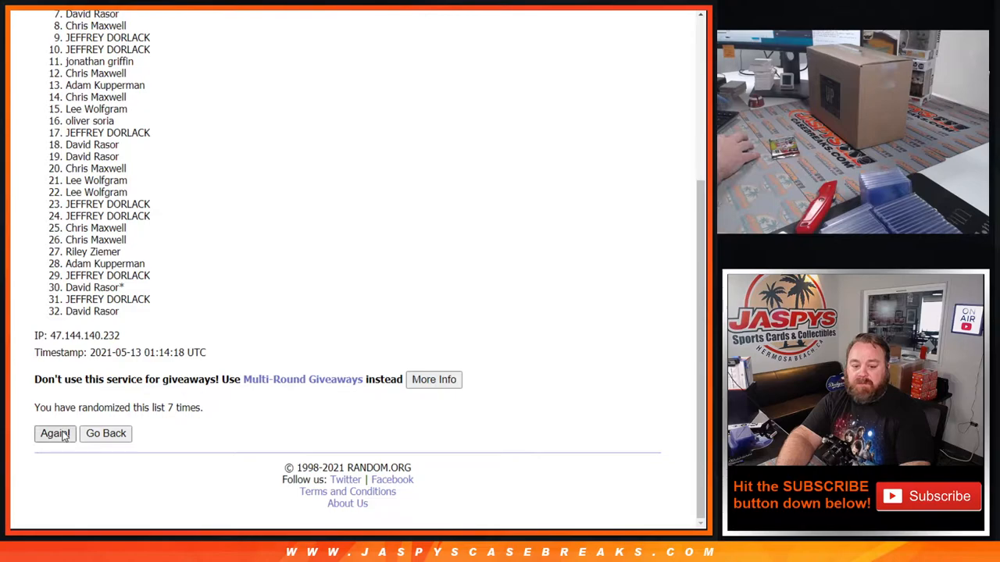
pyautogui.click(55, 434)
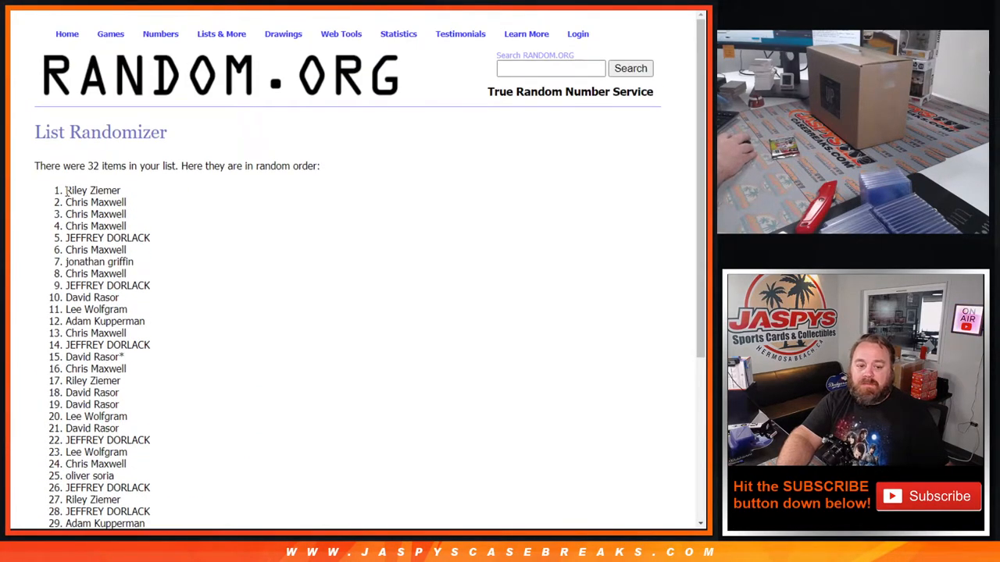
pyautogui.scroll(-3)
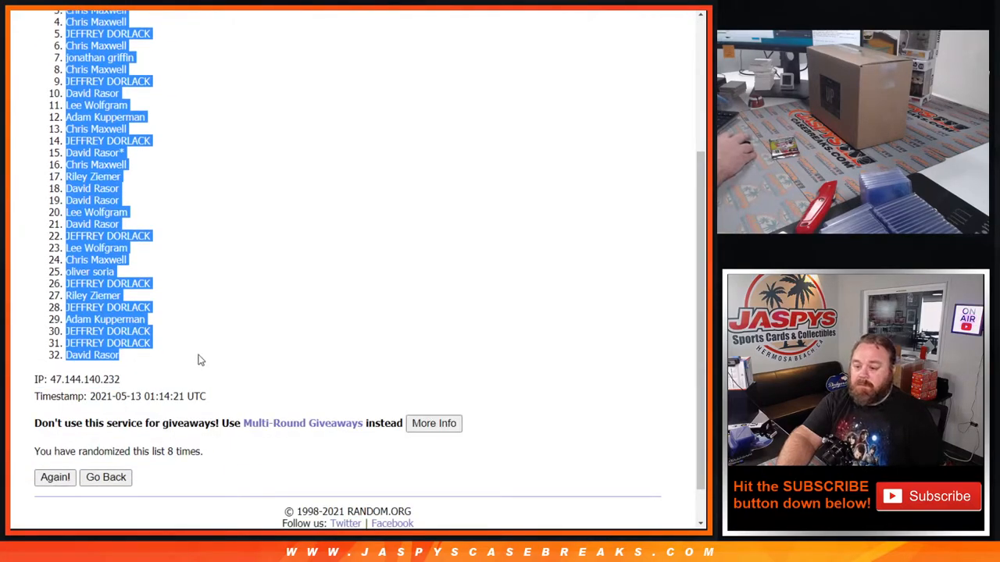
pyautogui.moveTo(263, 362)
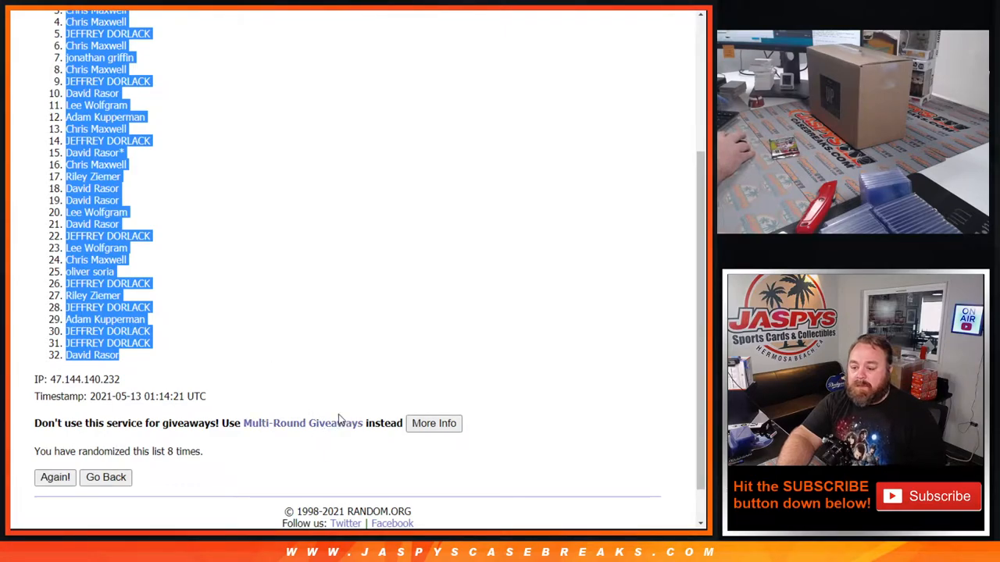
pyautogui.moveTo(253, 414)
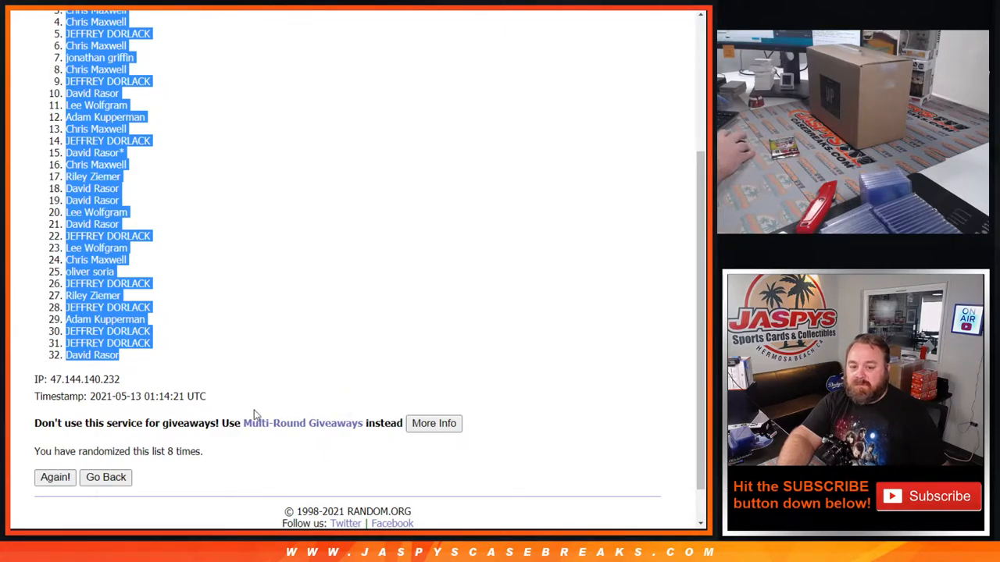
pyautogui.moveTo(253, 406)
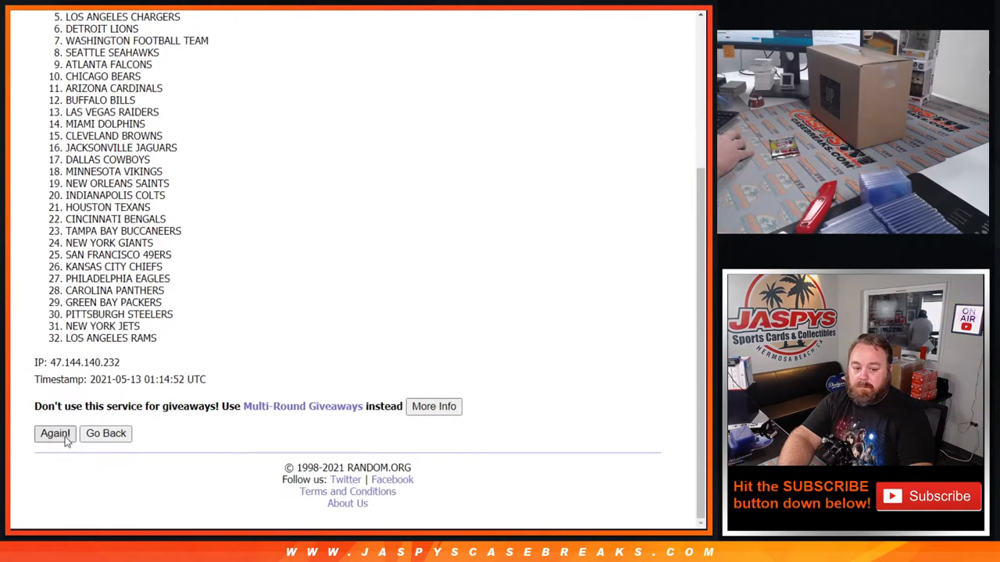
# Re-shuffle the 32 NFL teams until randomized 8 times and view the final order.
pyautogui.click(55, 435)
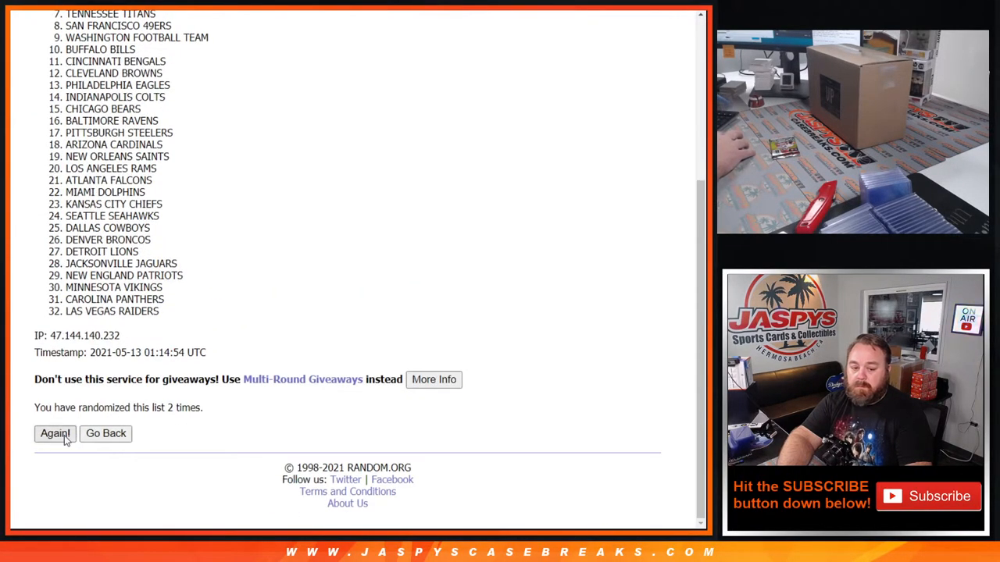
pyautogui.click(55, 434)
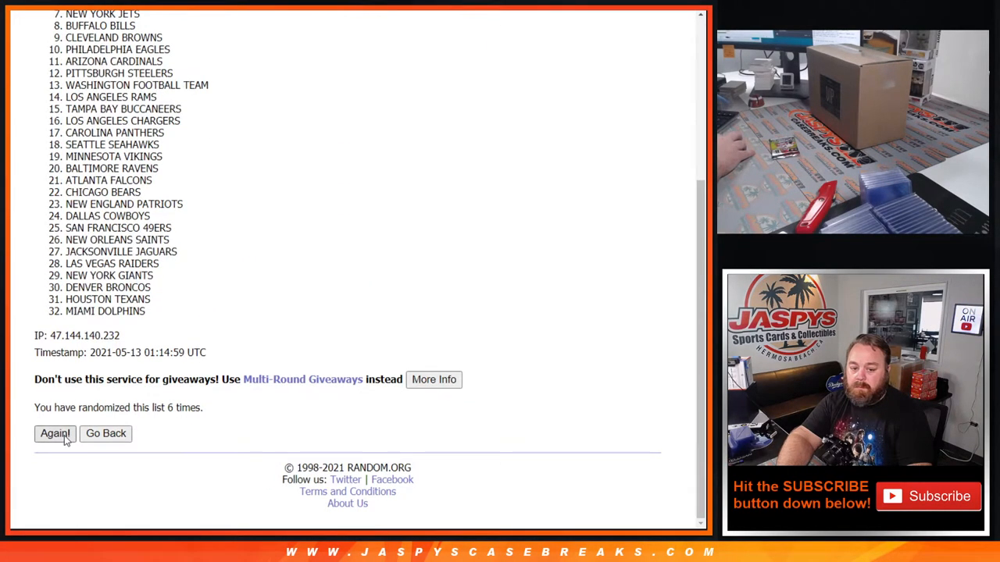
pyautogui.click(54, 434)
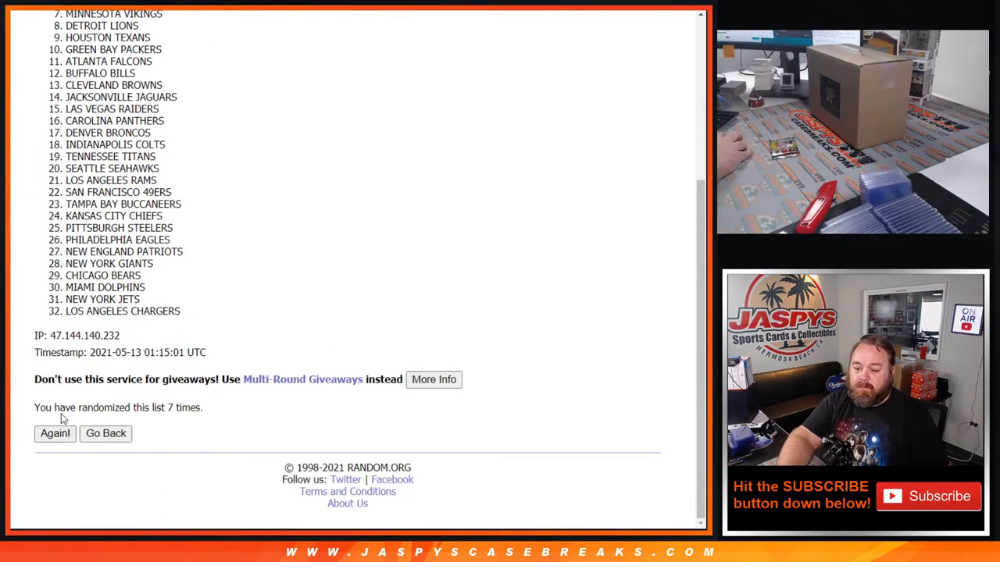
pyautogui.click(53, 434)
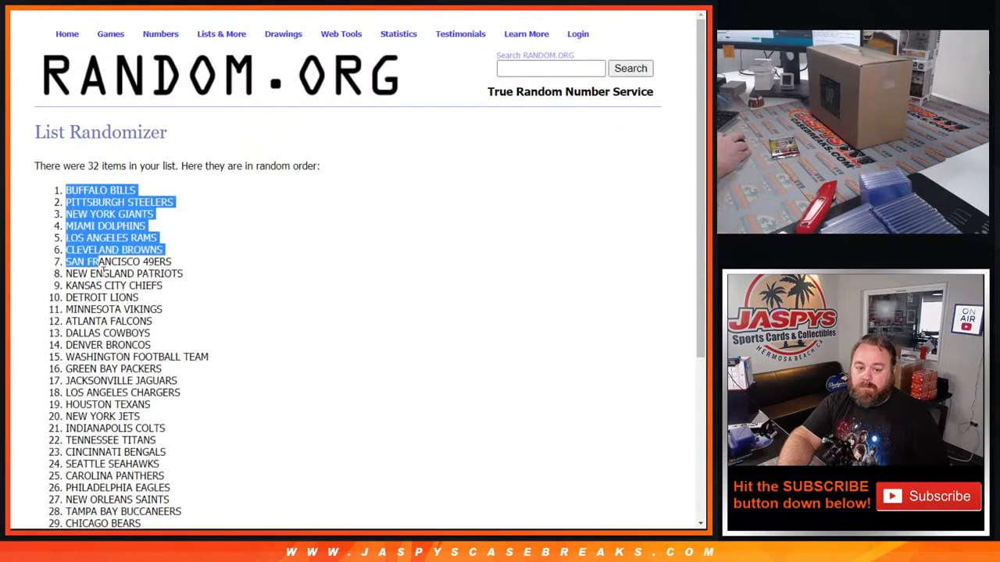
pyautogui.scroll(-3)
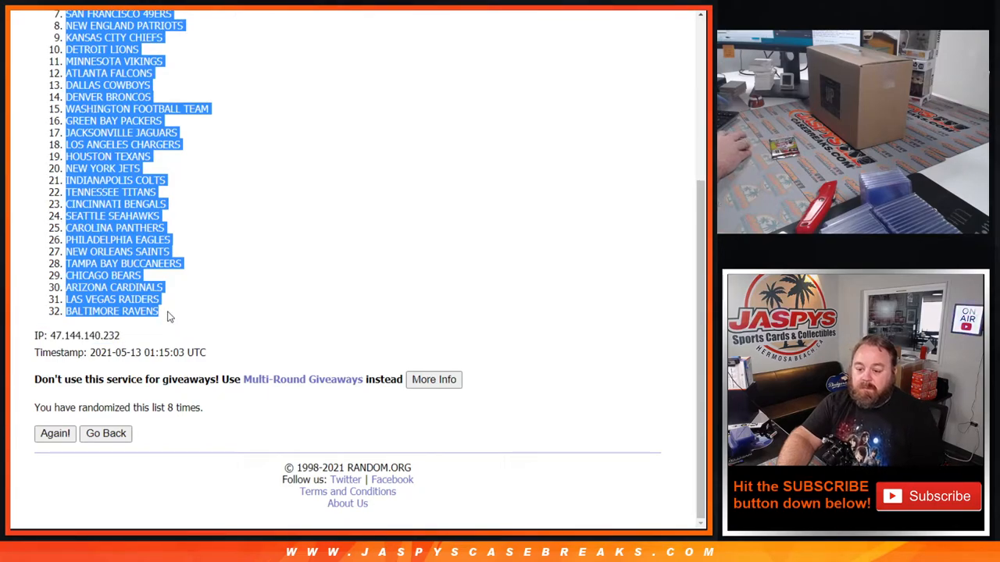
pyautogui.moveTo(296, 43)
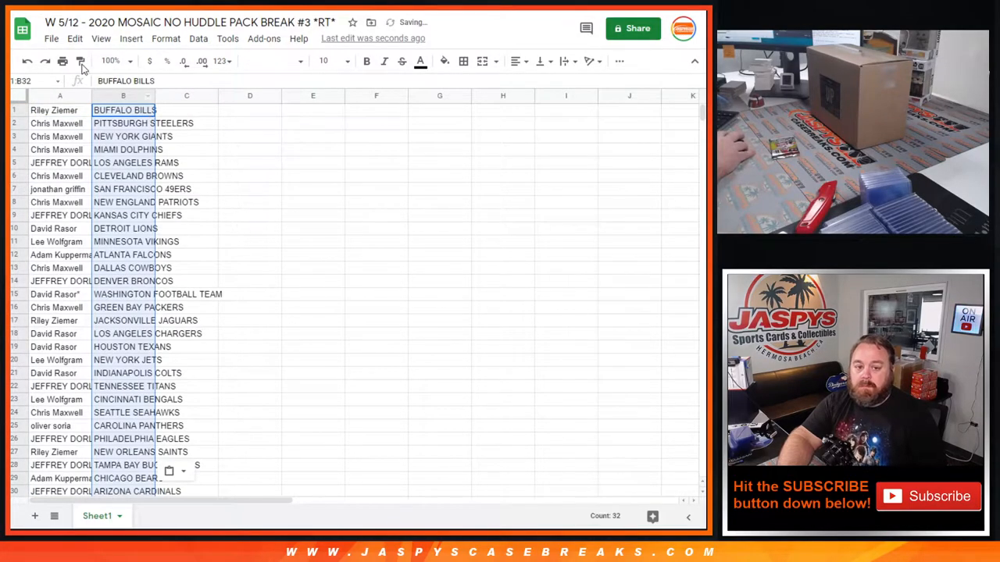
# Paste the shuffled teams beside the names and enlarge, bold the whole sheet's text.
pyautogui.click(106, 516)
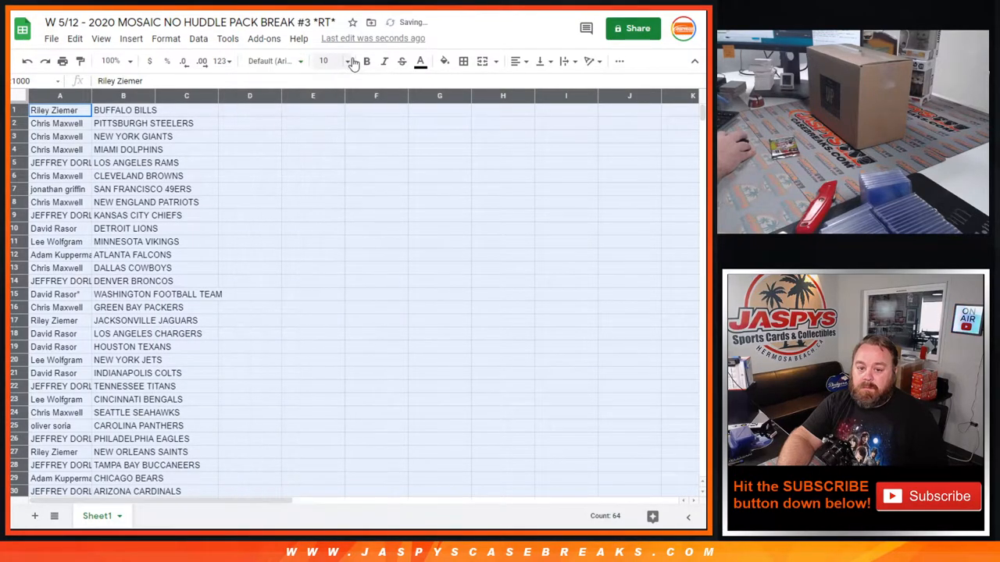
pyautogui.click(324, 61)
pyautogui.write('14')
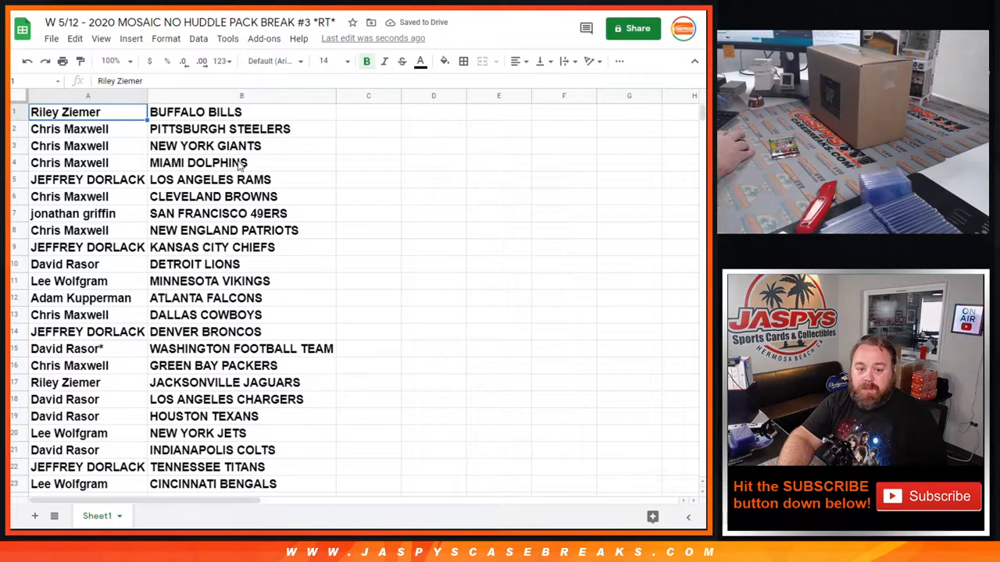
pyautogui.click(241, 162)
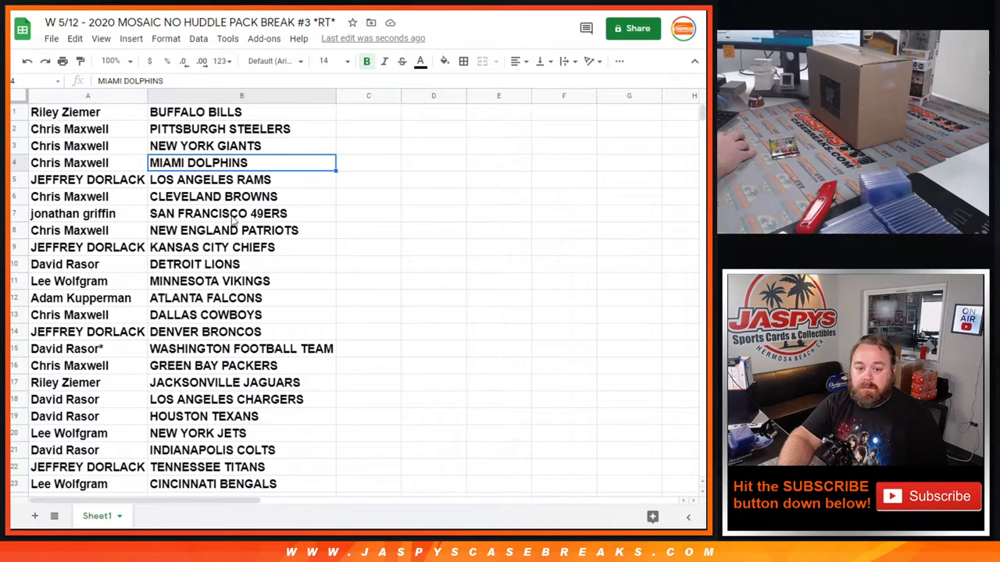
pyautogui.moveTo(253, 343)
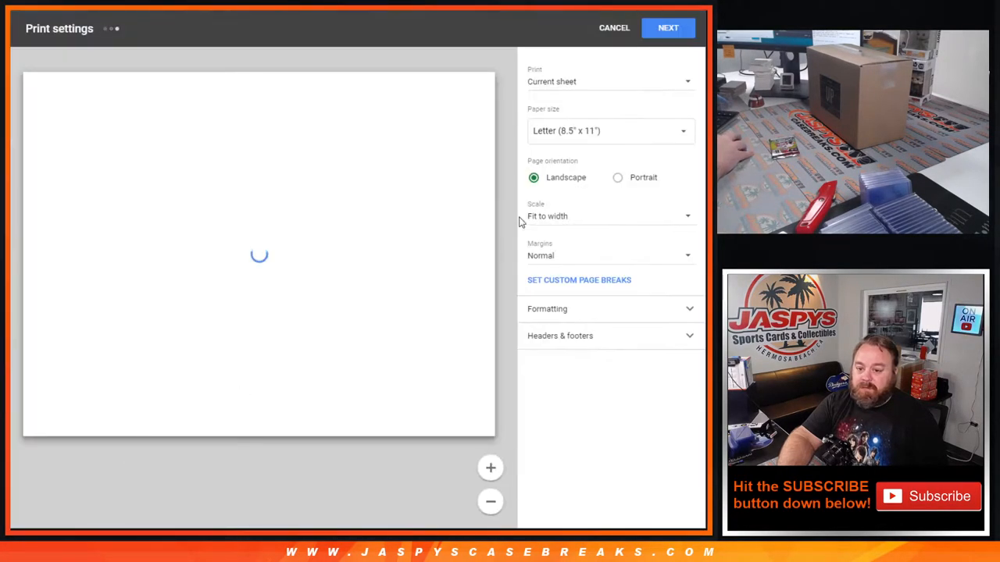
# Send the pairings sheet to the printer, then roll the two dice for the next round.
pyautogui.click(617, 178)
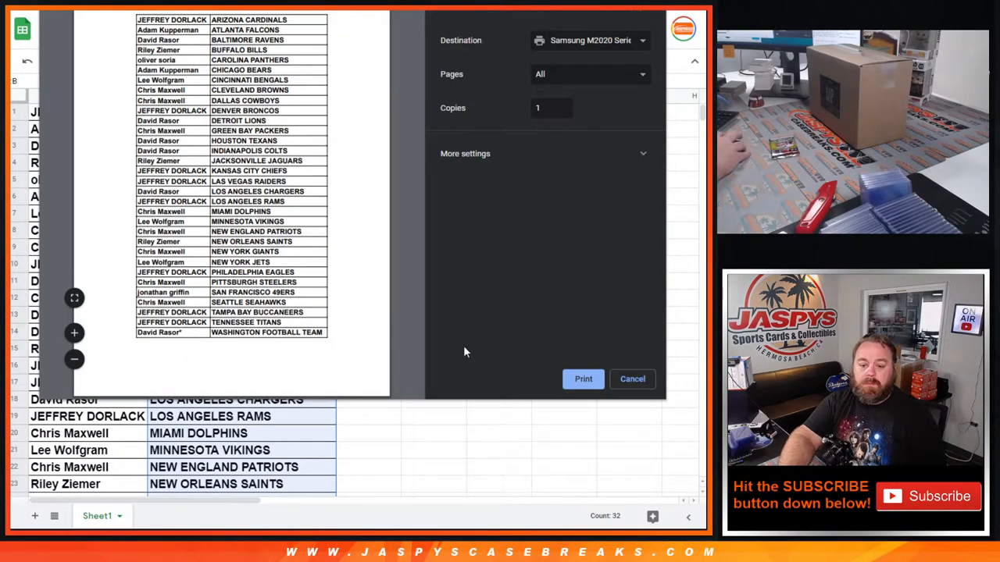
pyautogui.click(631, 380)
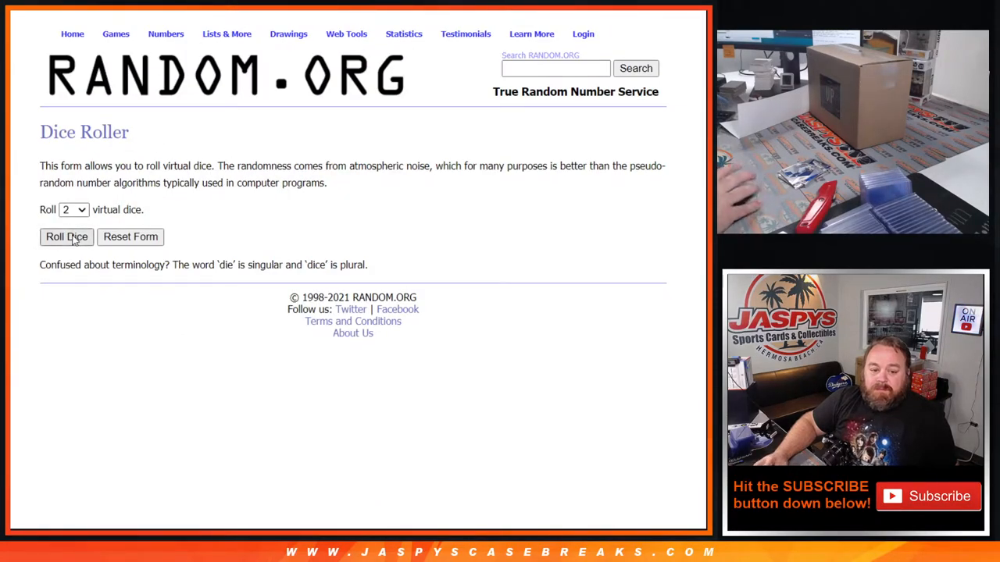
pyautogui.click(66, 237)
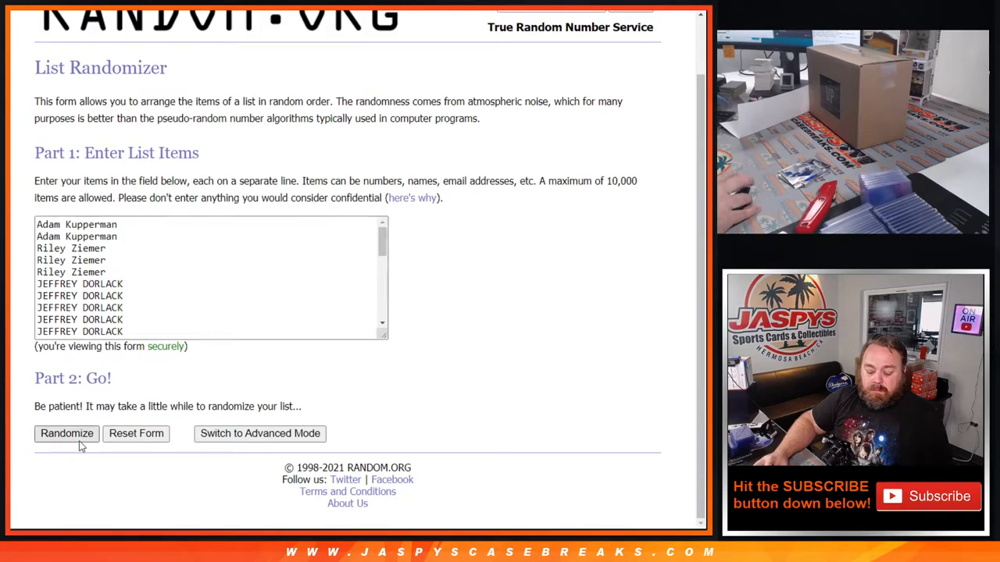
# Shuffle the new 32-name list until it reads randomized 9 times.
pyautogui.click(65, 434)
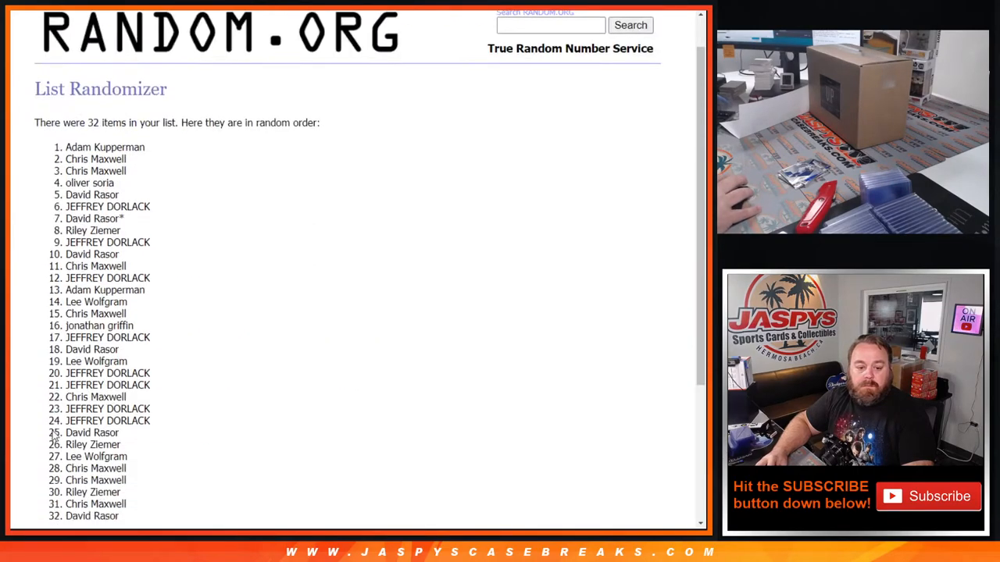
pyautogui.click(55, 434)
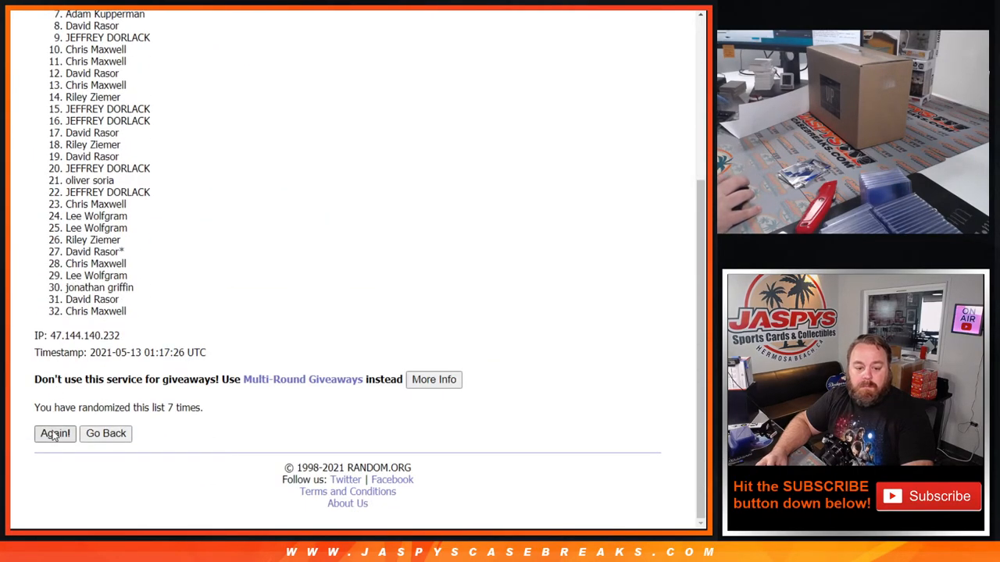
pyautogui.click(55, 434)
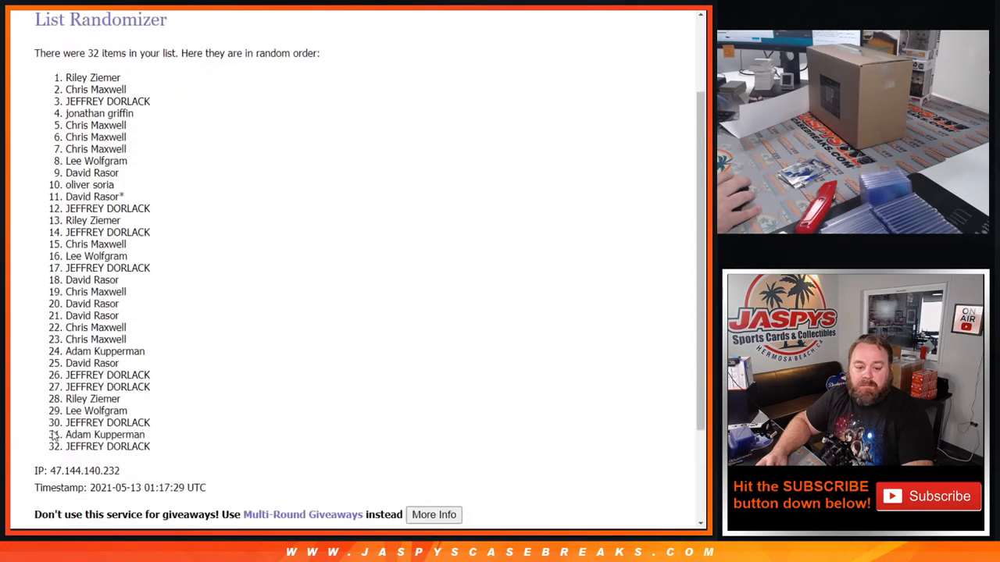
pyautogui.scroll(-3)
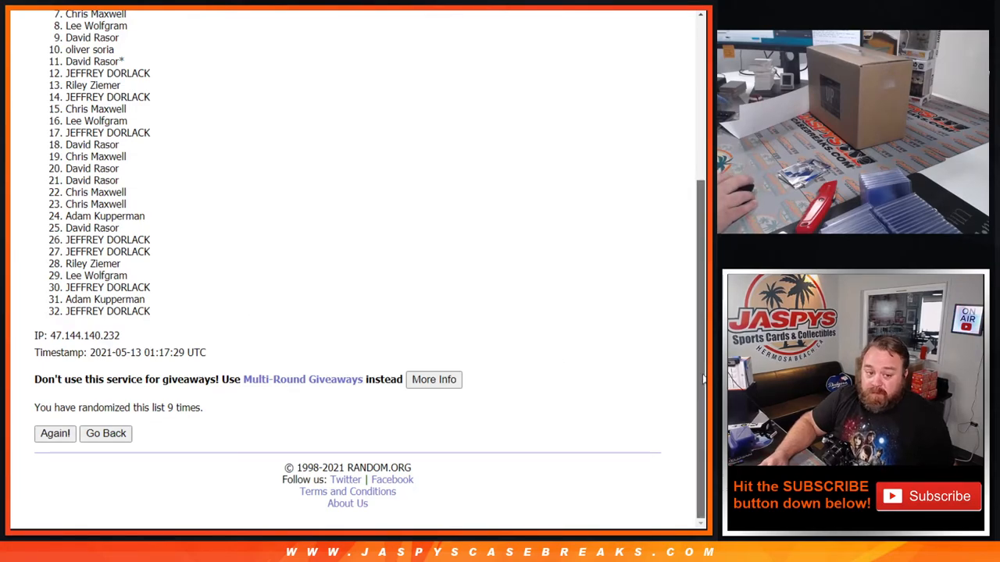
# Highlight entries 1–6 of the final order as the VIP winners.
pyautogui.scroll(3)
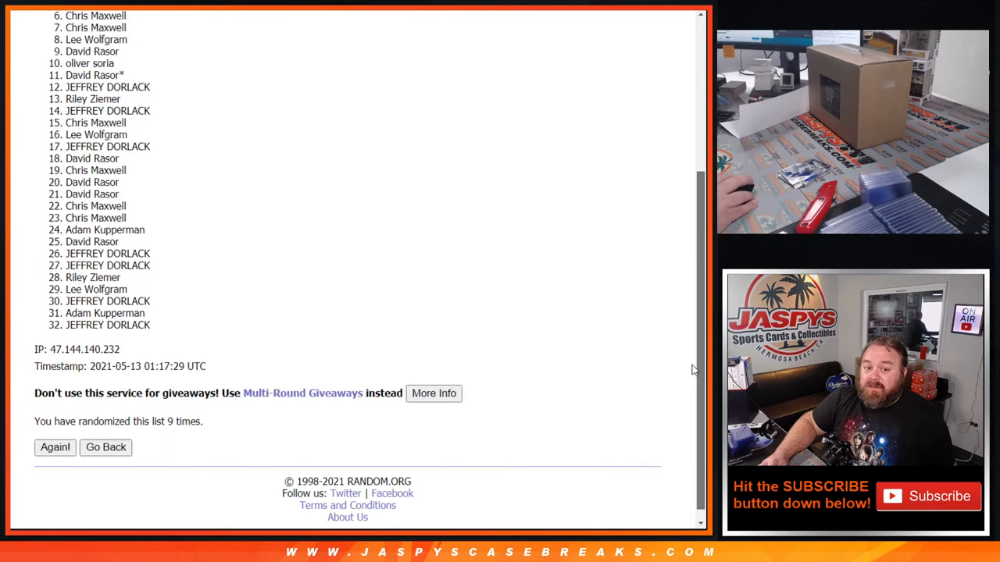
pyautogui.scroll(3)
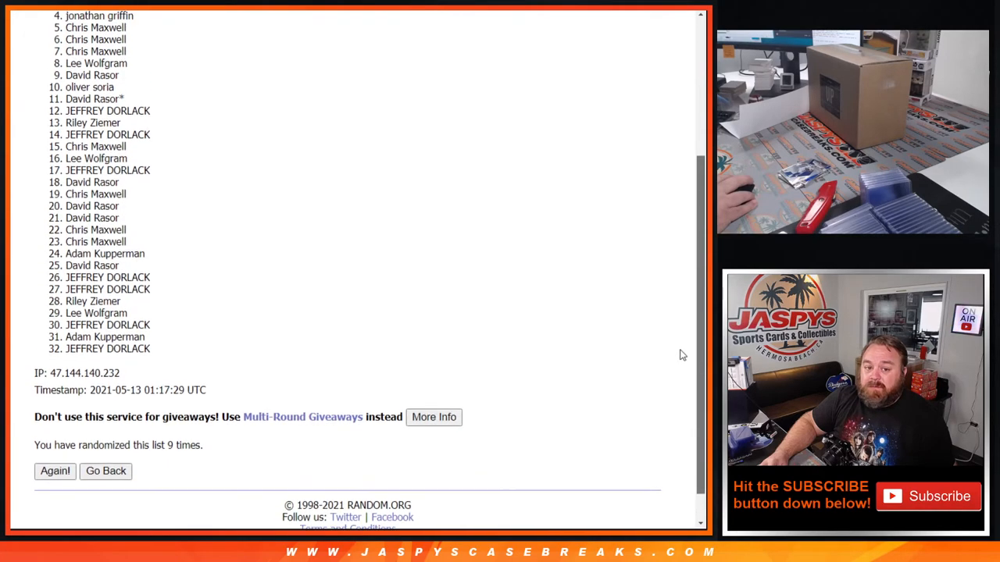
pyautogui.scroll(3)
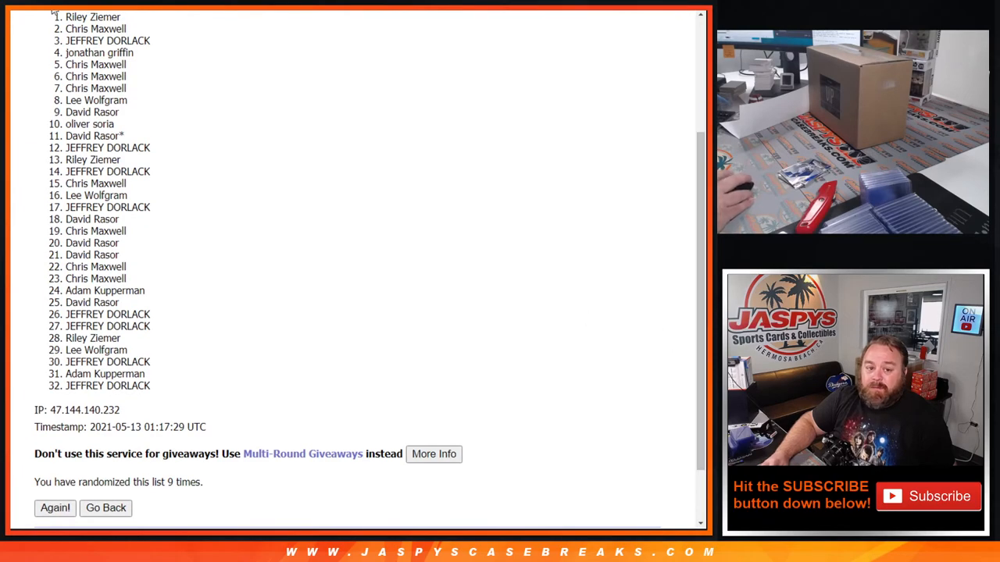
pyautogui.moveTo(66, 16); pyautogui.dragTo(125, 77)
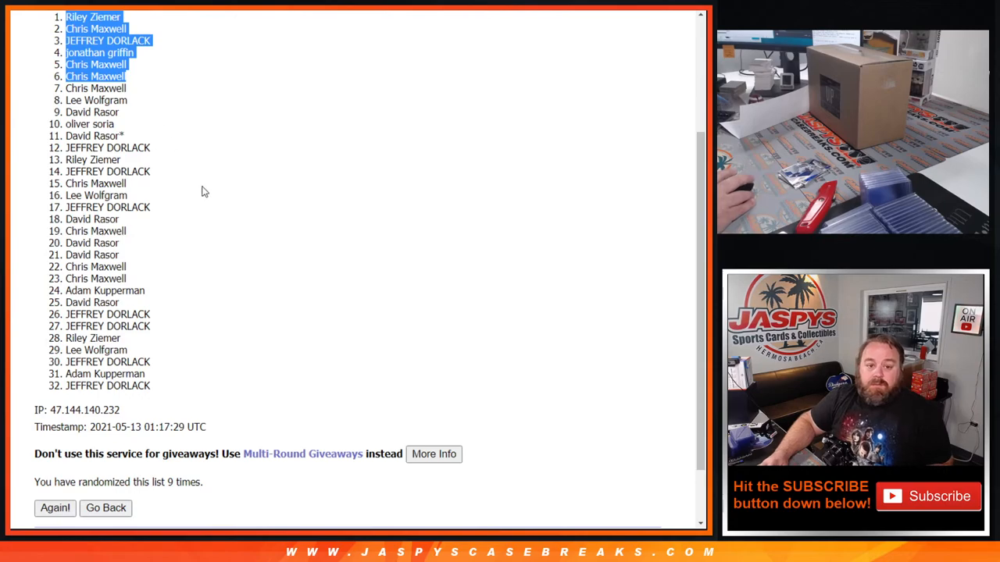
pyautogui.moveTo(185, 166)
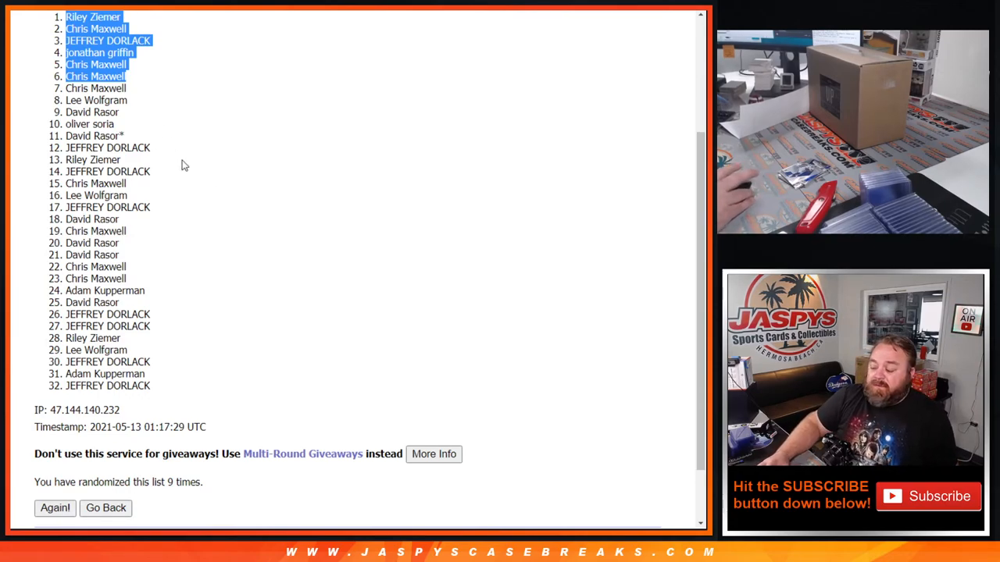